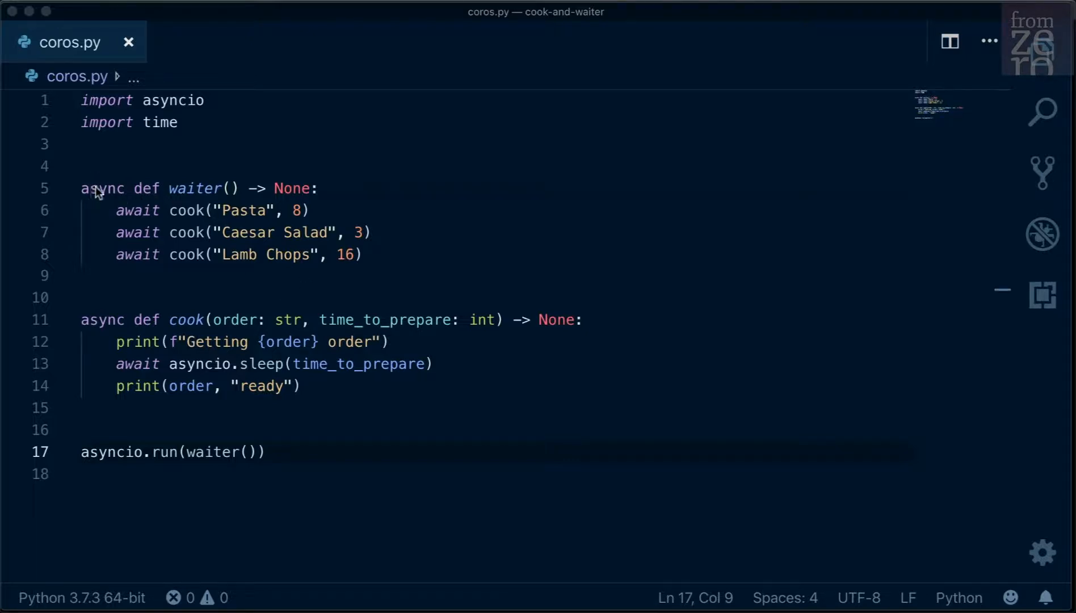
# Comment out the asyncio.run(waiter()) line at the bottom of coros.py.
pyautogui.doubleClick(102, 188)
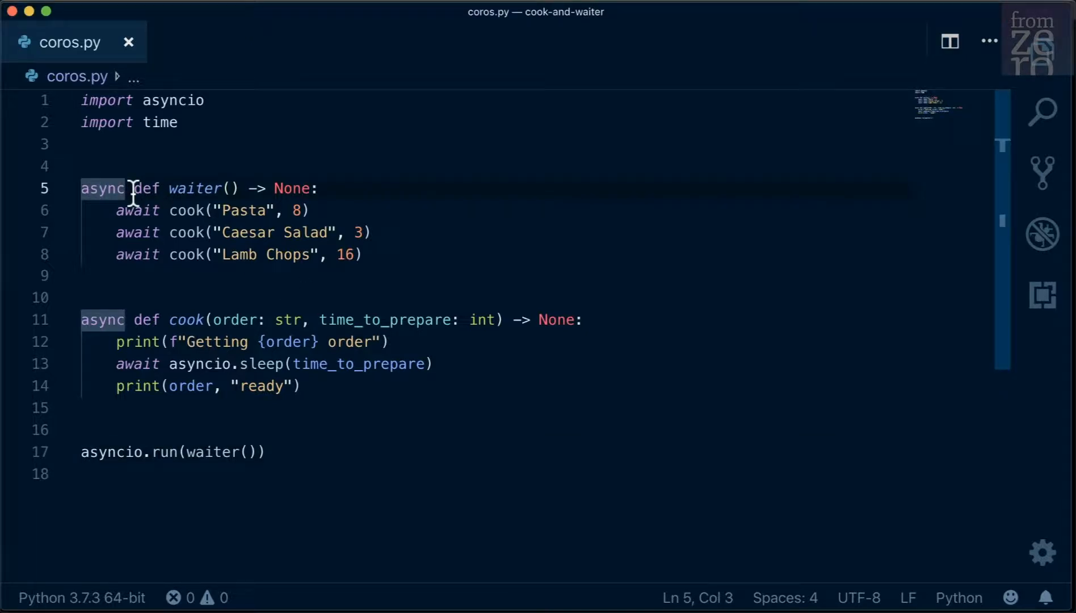
pyautogui.moveTo(330, 302)
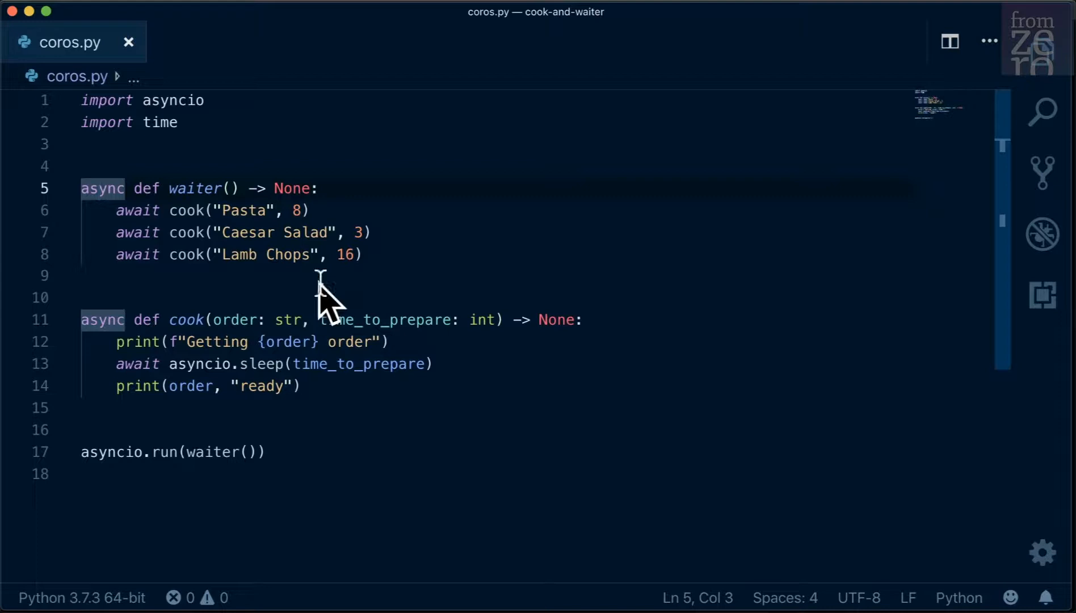
pyautogui.moveTo(431, 439)
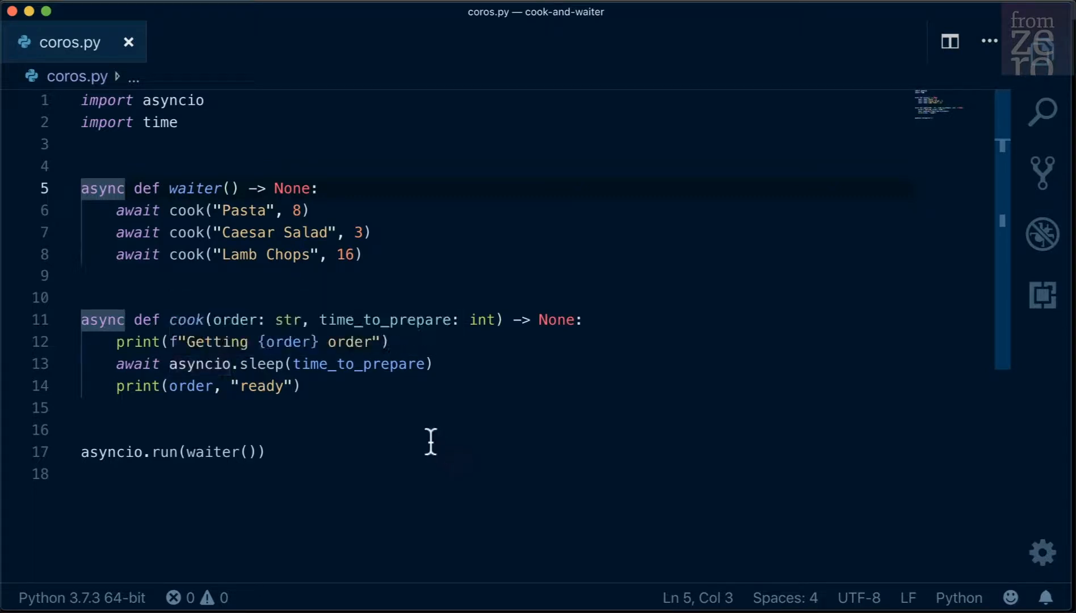
pyautogui.moveTo(421, 425)
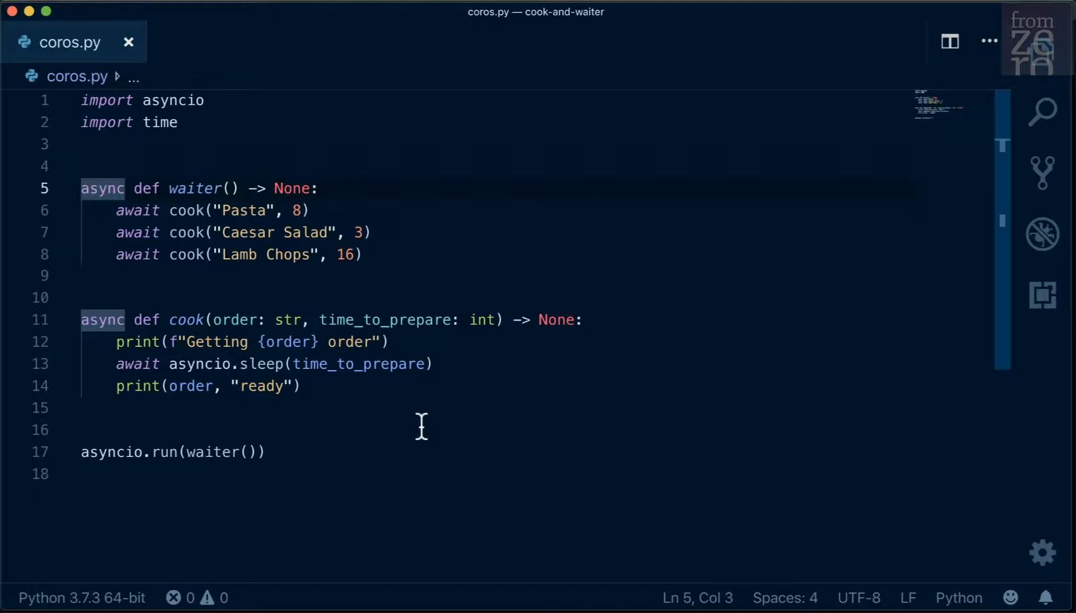
pyautogui.moveTo(340, 487)
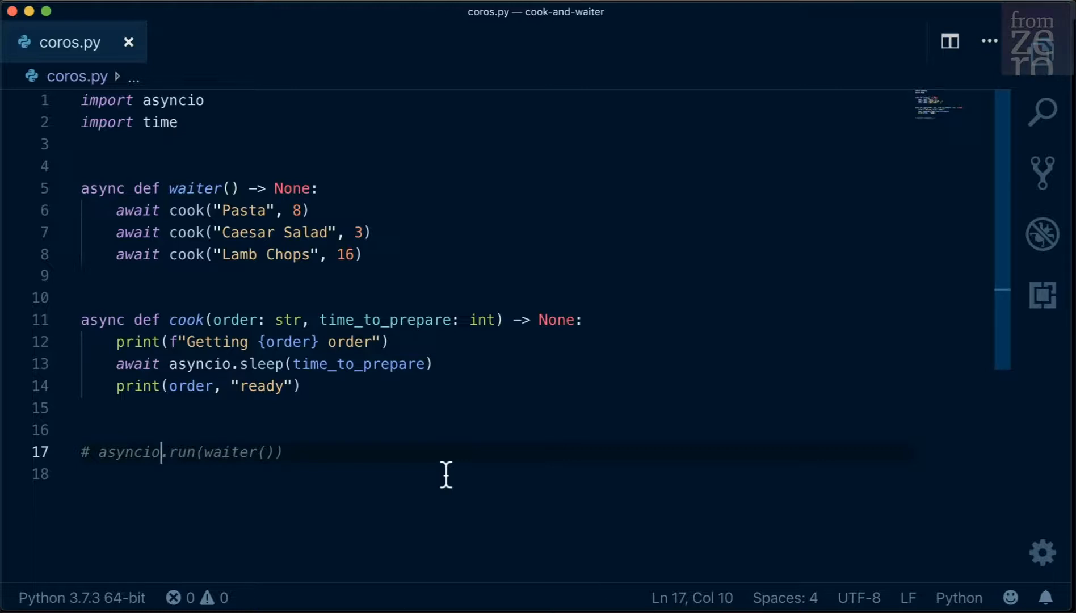
pyautogui.moveTo(449, 481)
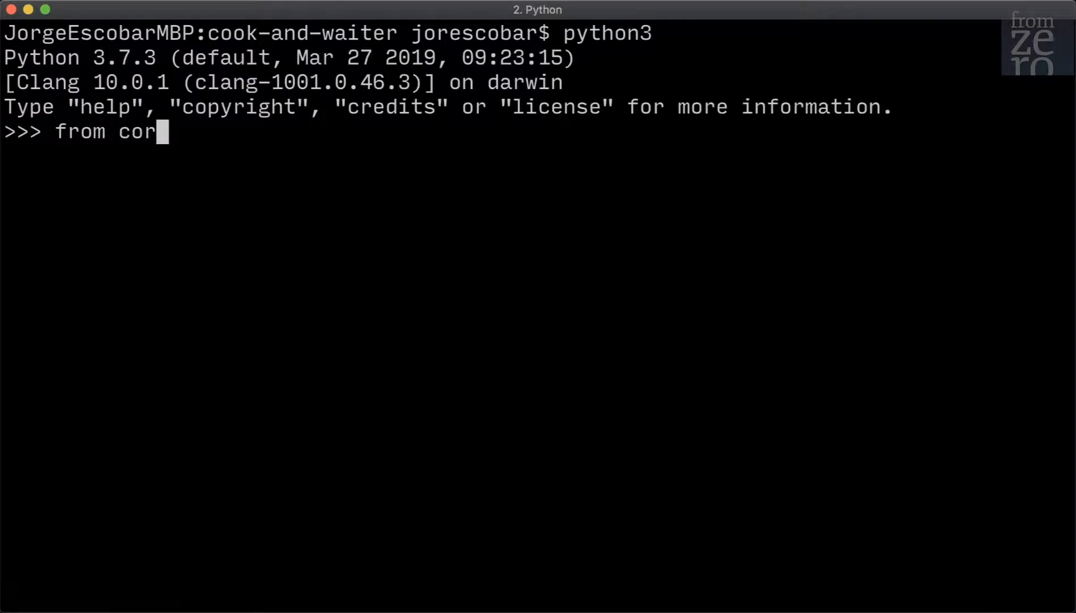
# Import cook from coros and show cook('Pasta', 8) returns only a coroutine object.
pyautogui.write('os import cook')
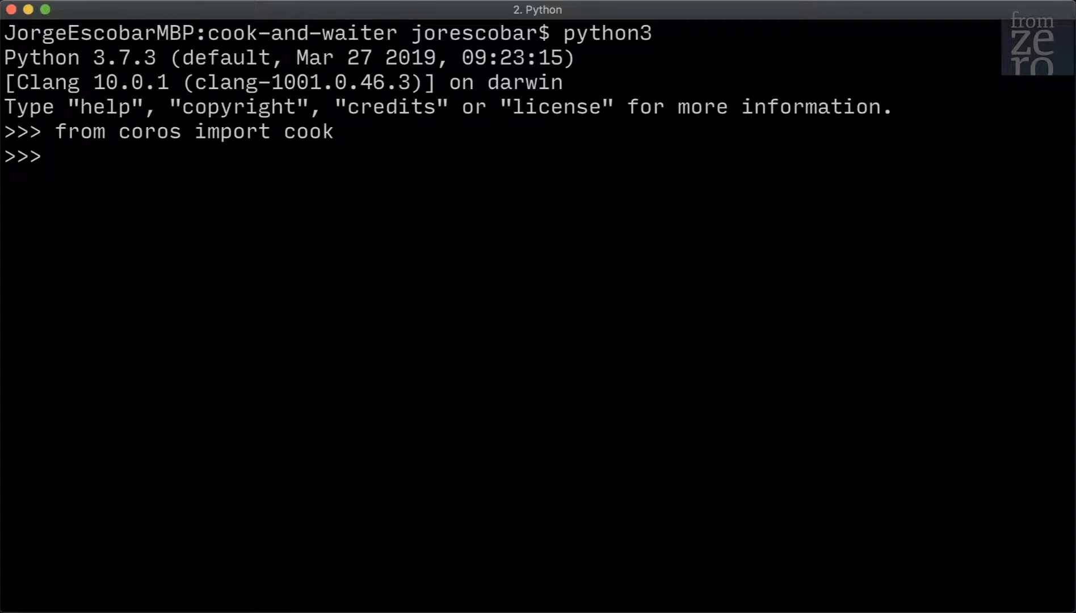
pyautogui.write("cook('")
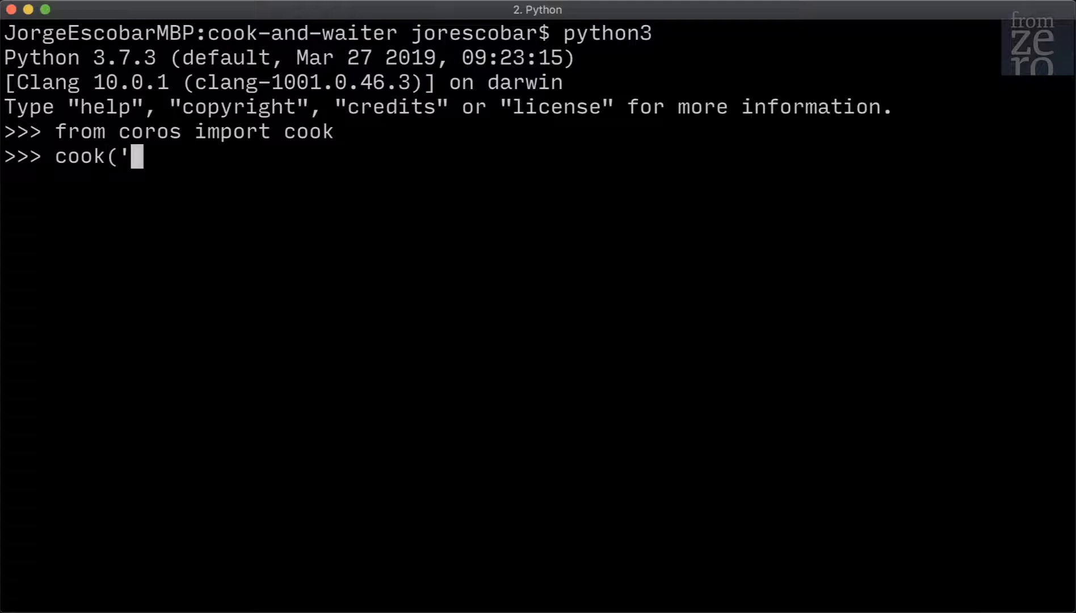
pyautogui.write("Pasta',")
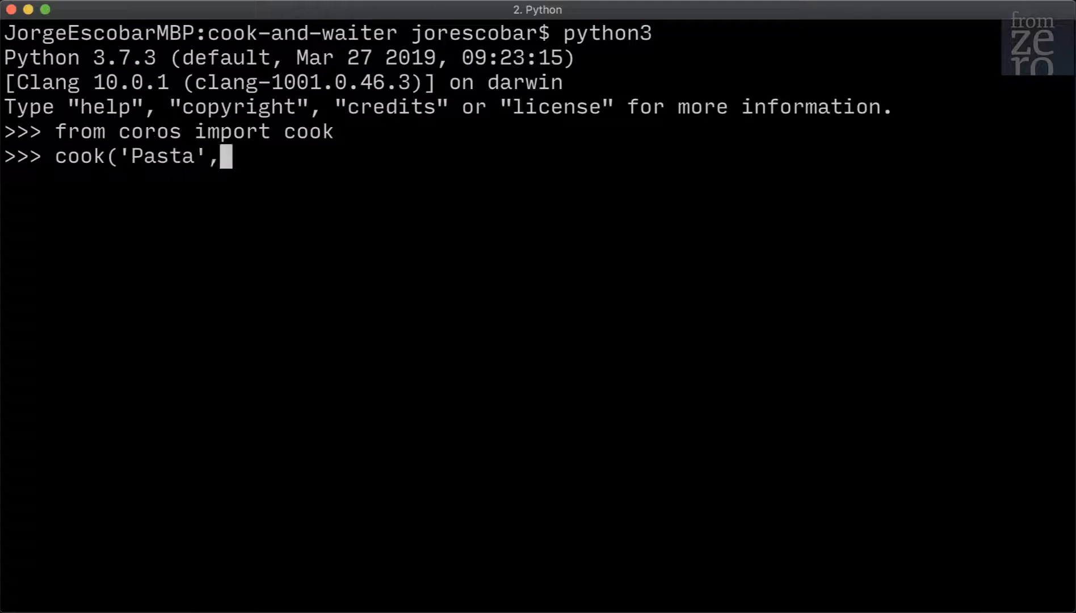
pyautogui.press('Return')
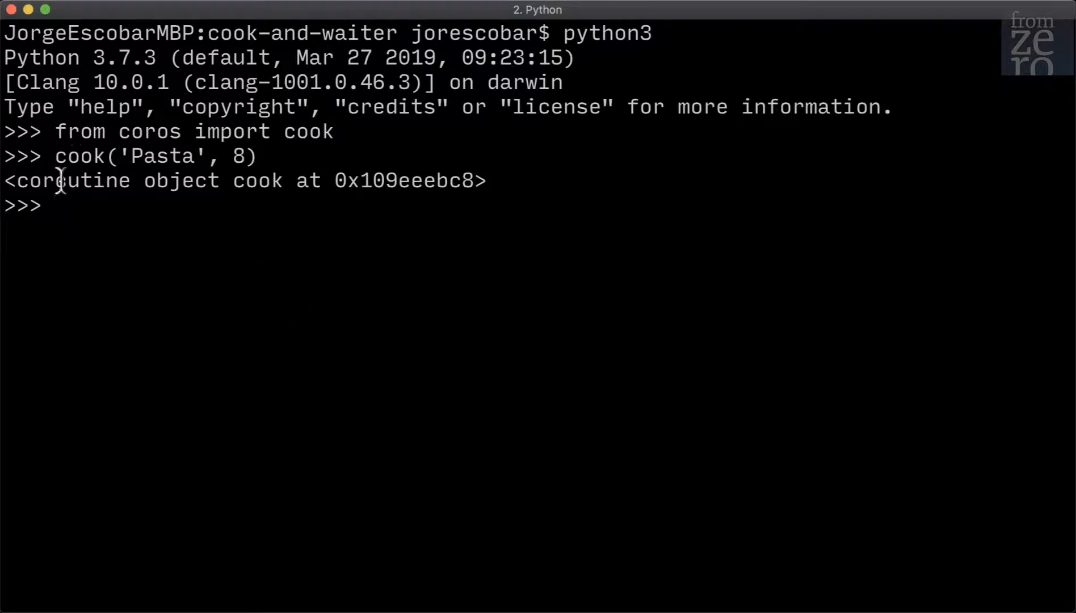
pyautogui.moveTo(241, 156)
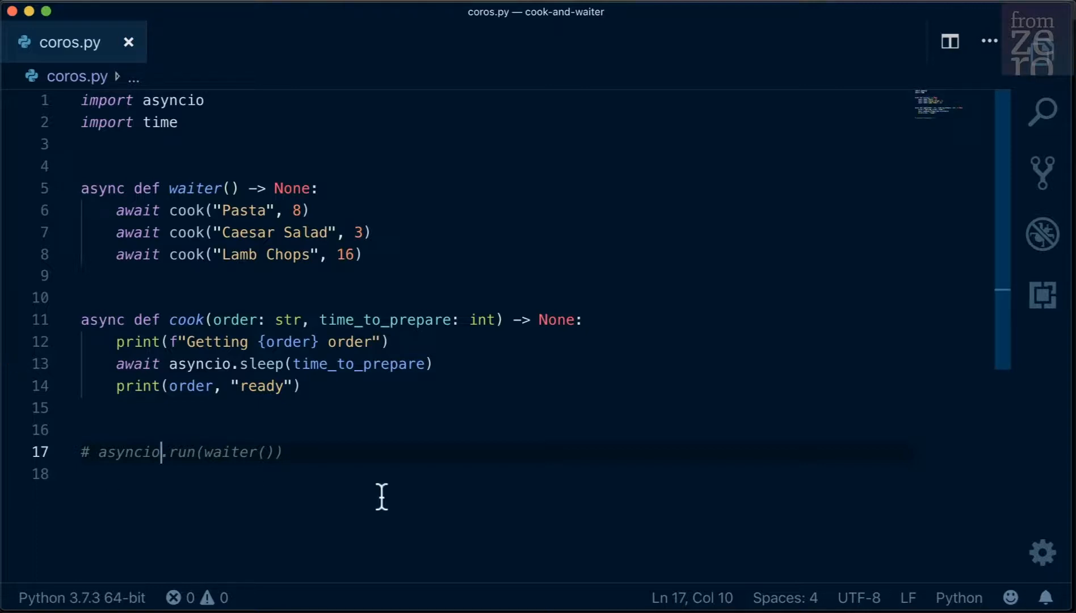
pyautogui.moveTo(392, 493)
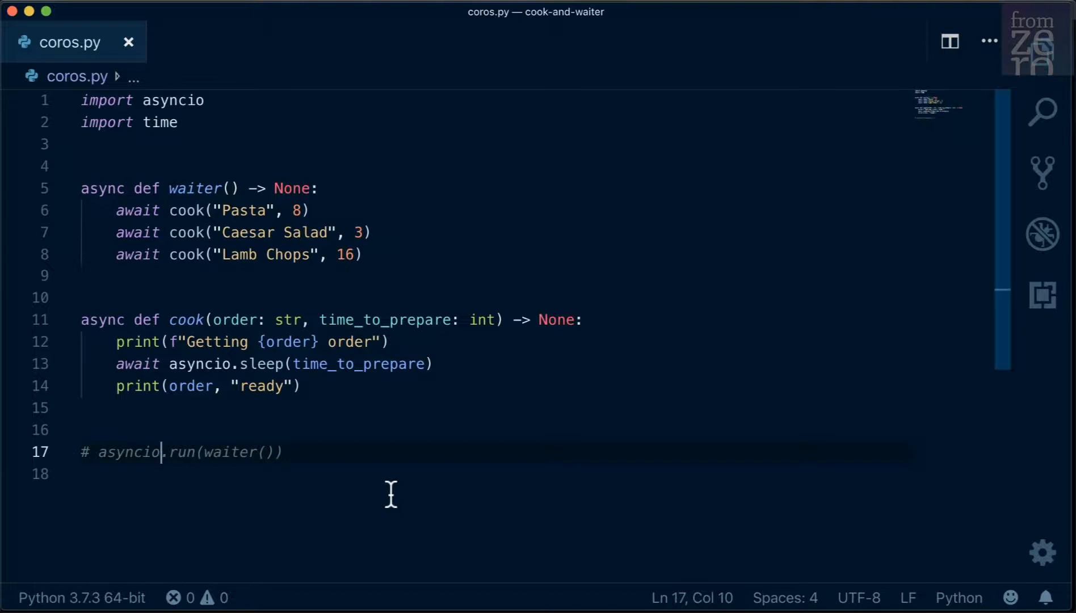
pyautogui.moveTo(407, 397)
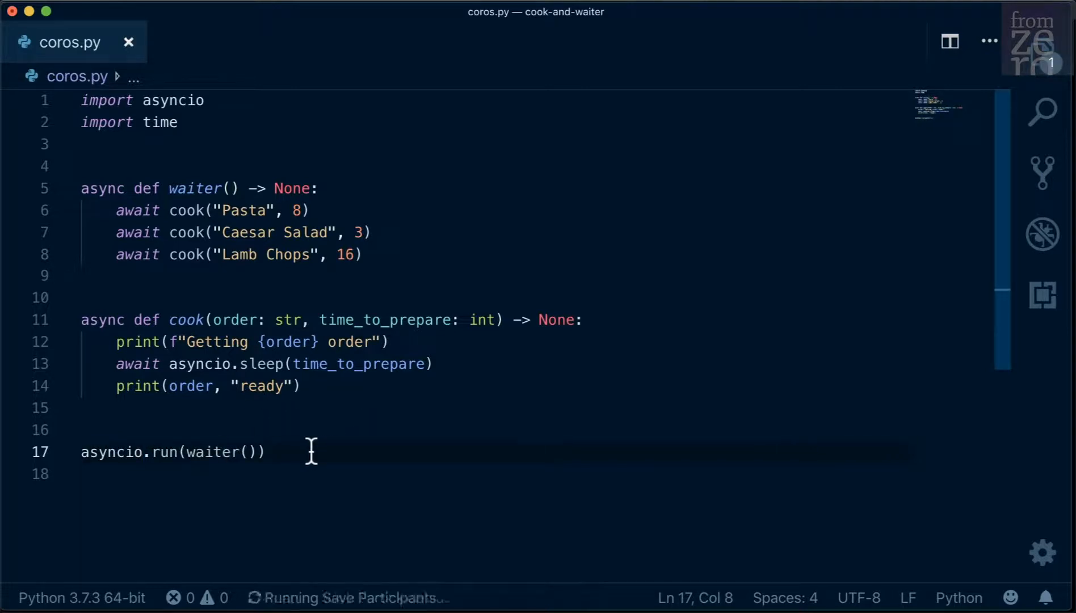
pyautogui.moveTo(967, 103)
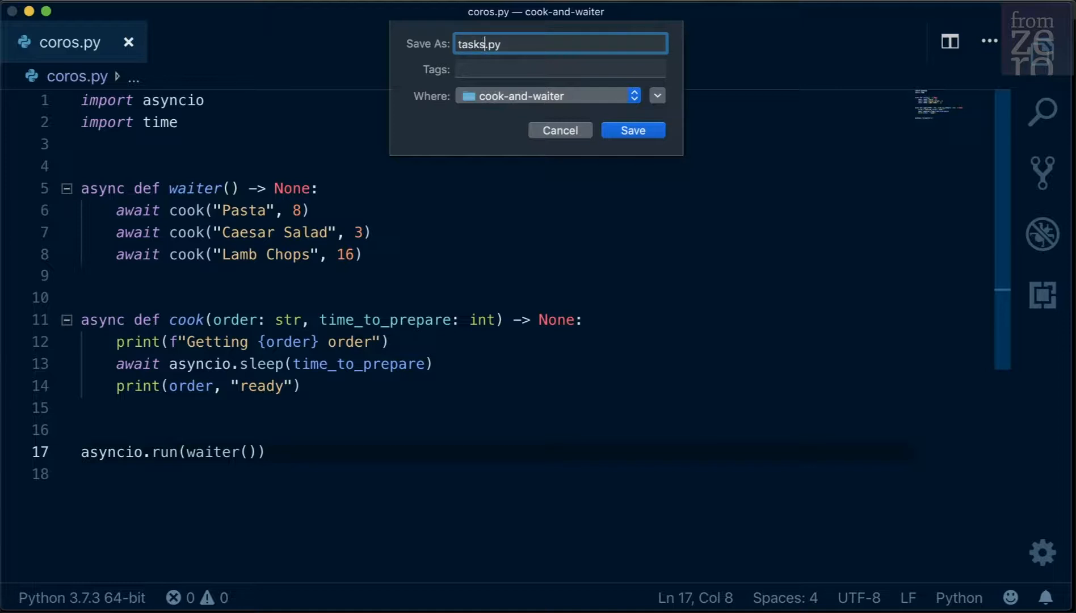
# Uncomment asyncio.run(waiter()) and save the code as tasks.py in cook-and-waiter.
pyautogui.click(631, 129)
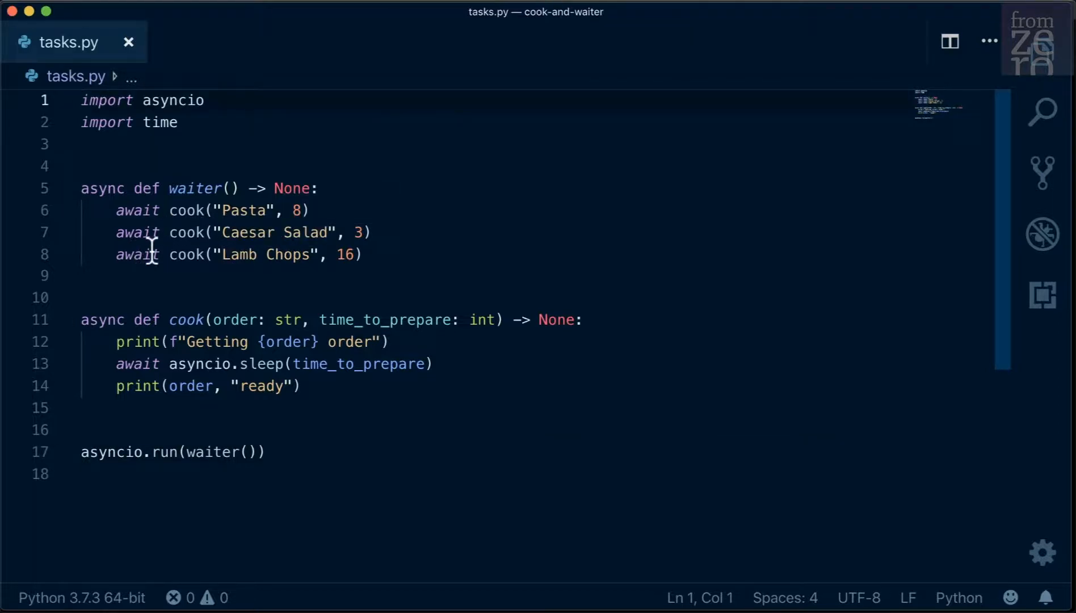
# Wrap the first cook order as task1 = asyncio.create_task(...).
pyautogui.write('task1')
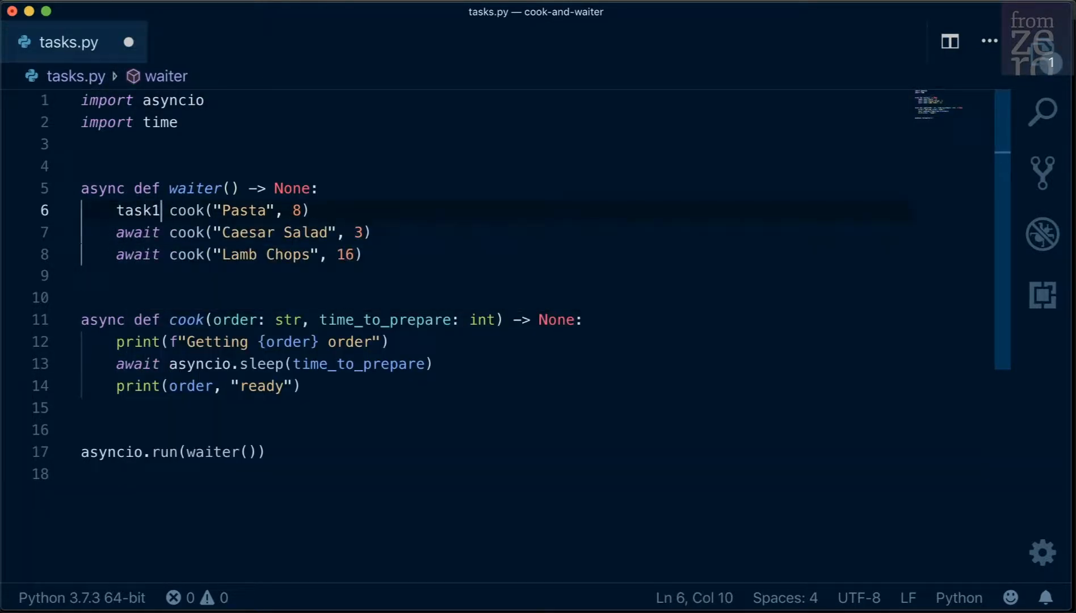
pyautogui.write('=')
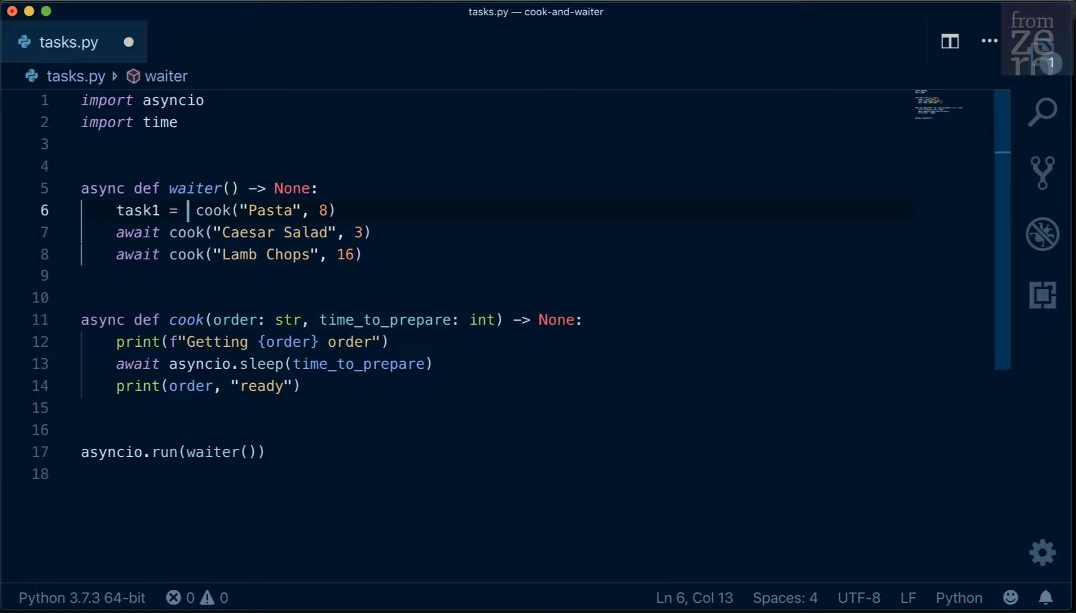
pyautogui.write('a')
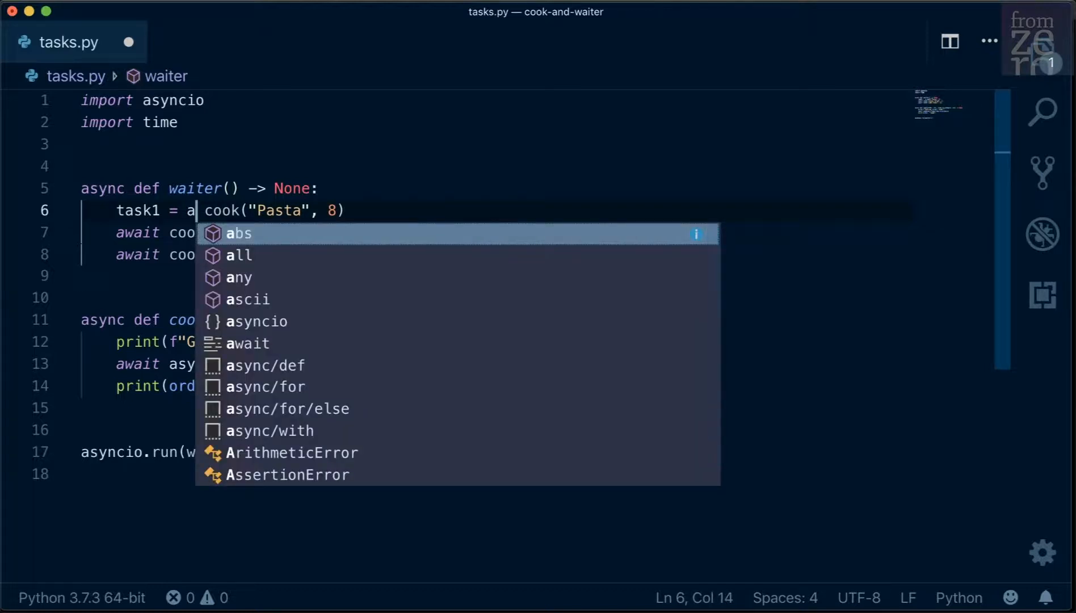
pyautogui.write('syncio.create_task')
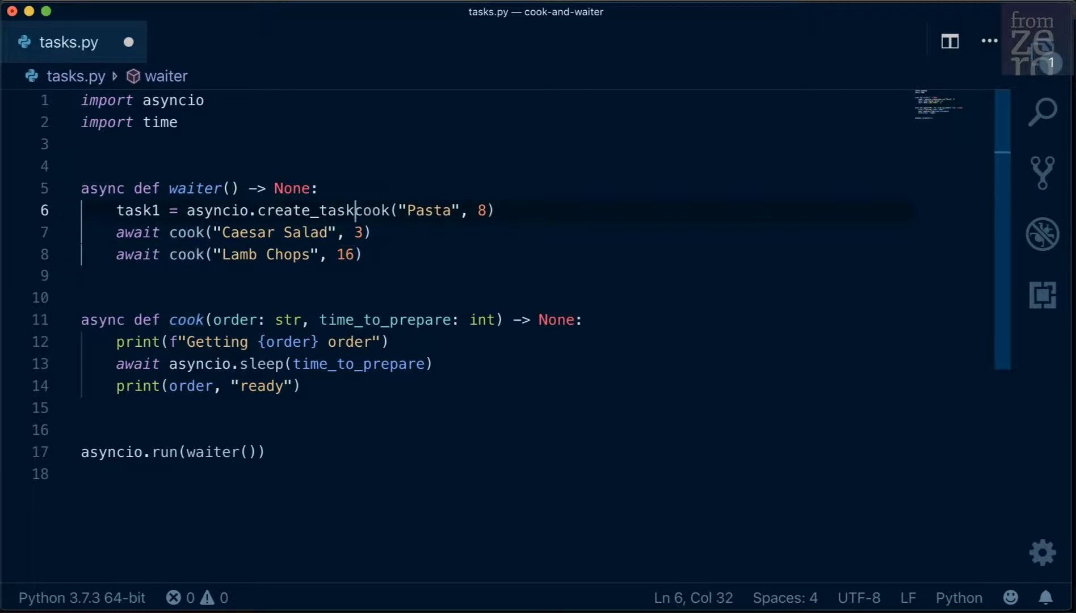
pyautogui.write('(')
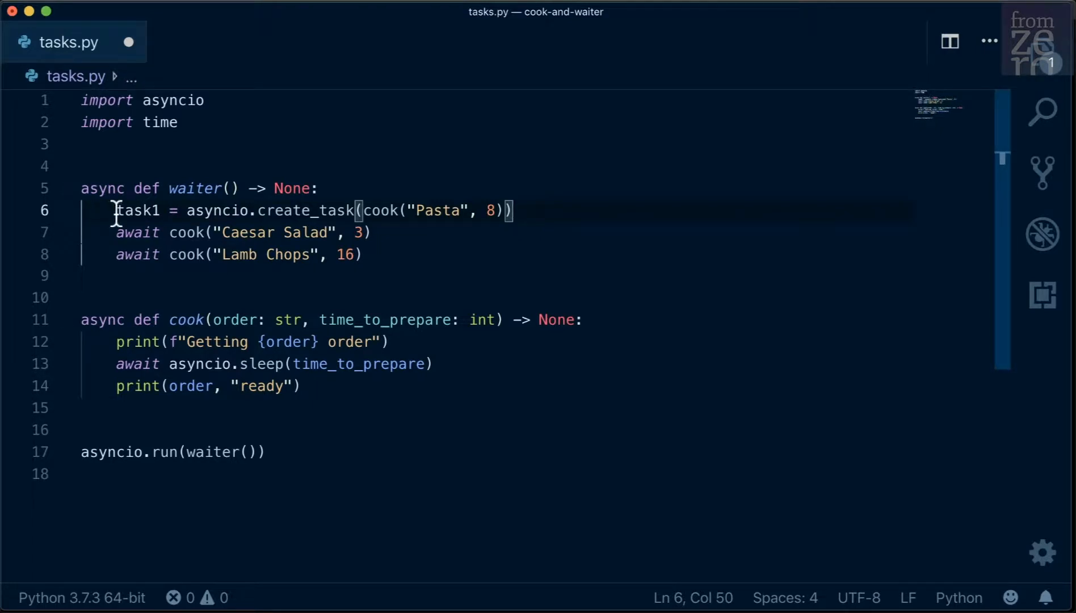
# Reuse the create_task prefix for the other two orders, naming them task2 and task3.
pyautogui.moveTo(507, 211); pyautogui.dragTo(362, 211)
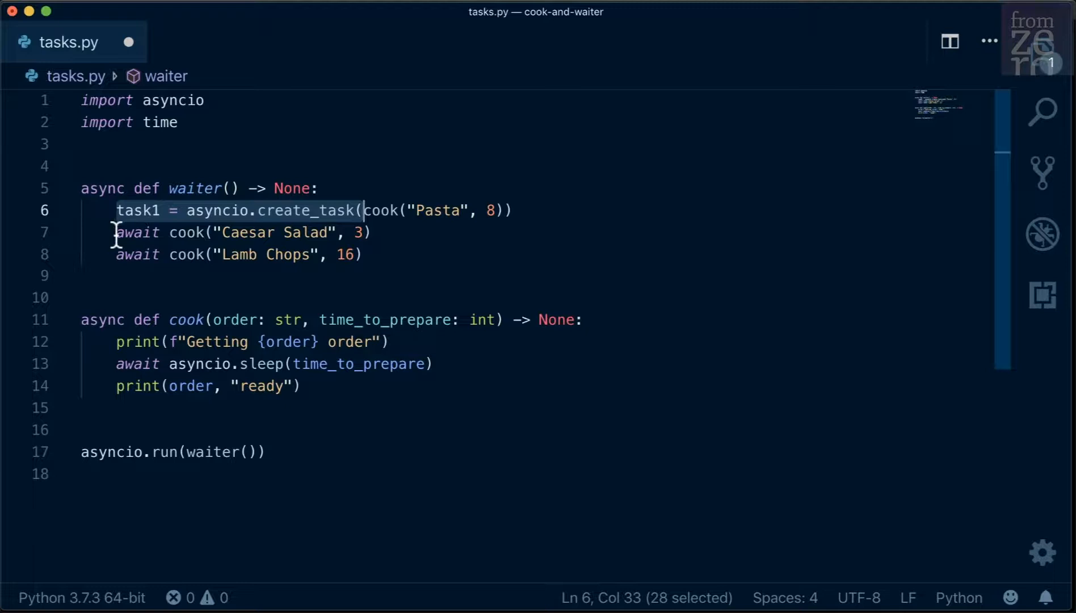
pyautogui.write('task1 = asyncio.create_task(')
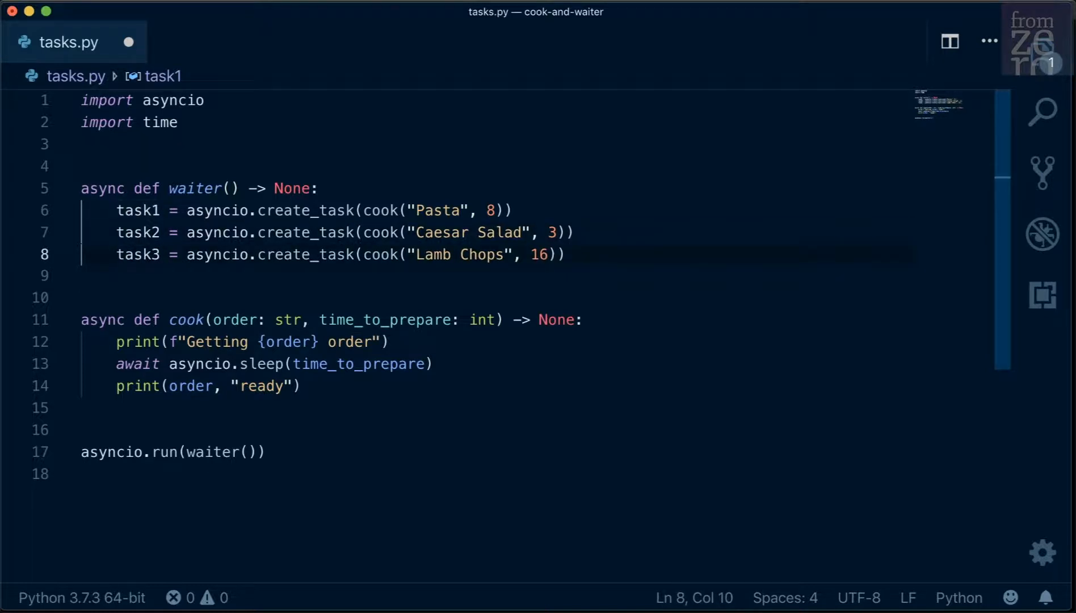
pyautogui.click(237, 274)
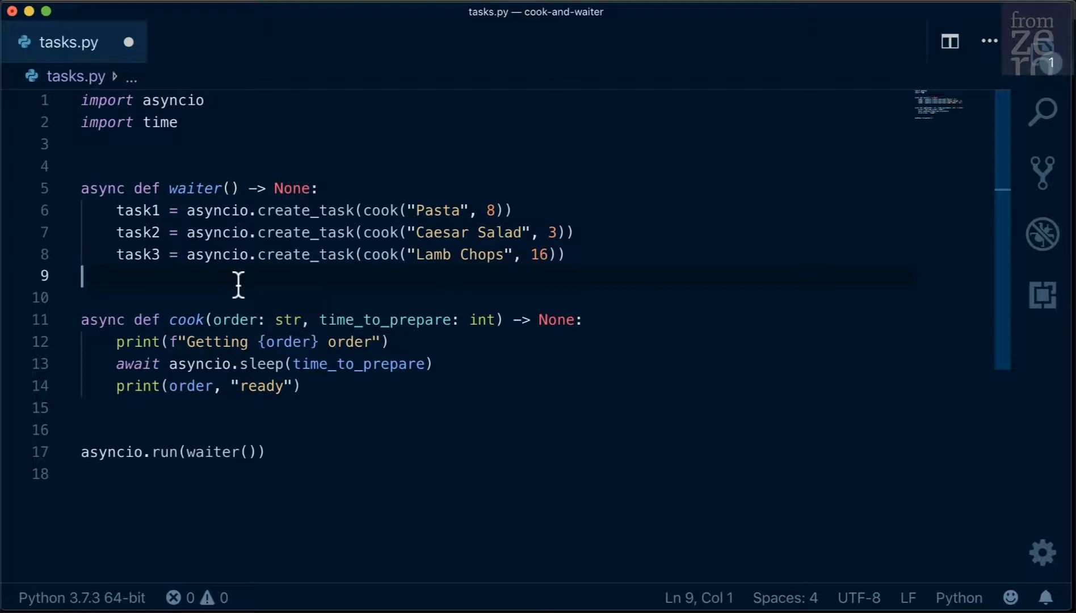
pyautogui.moveTo(331, 371)
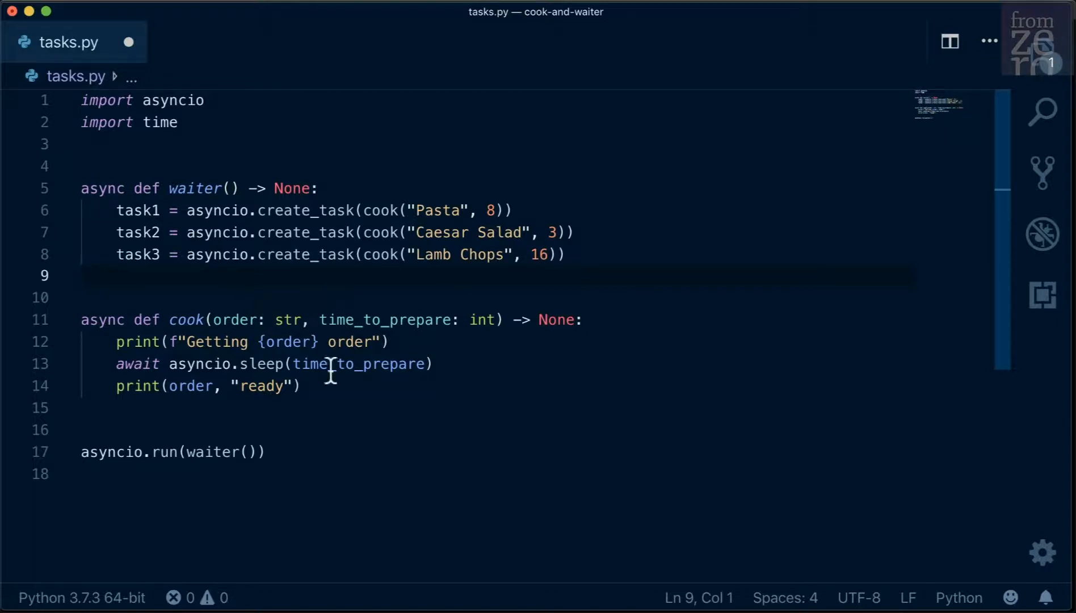
pyautogui.moveTo(309, 412)
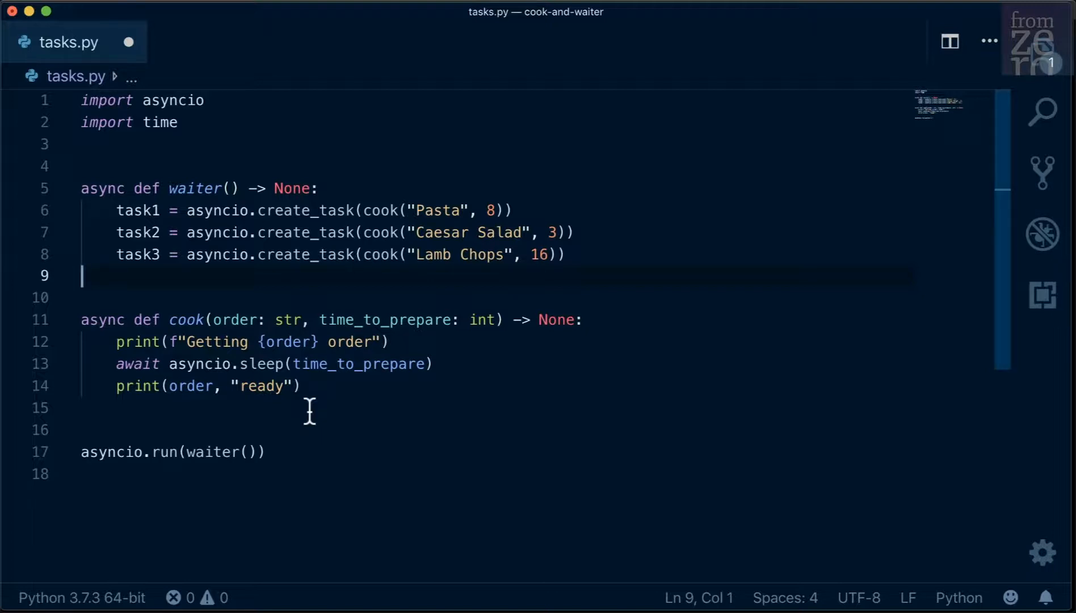
pyautogui.moveTo(141, 211)
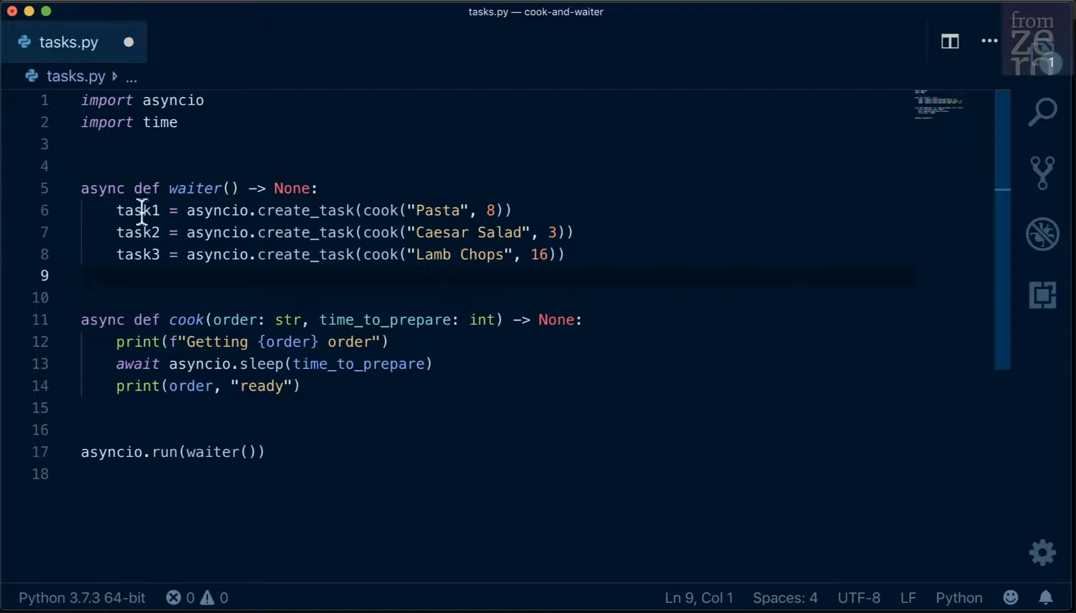
pyautogui.moveTo(198, 285)
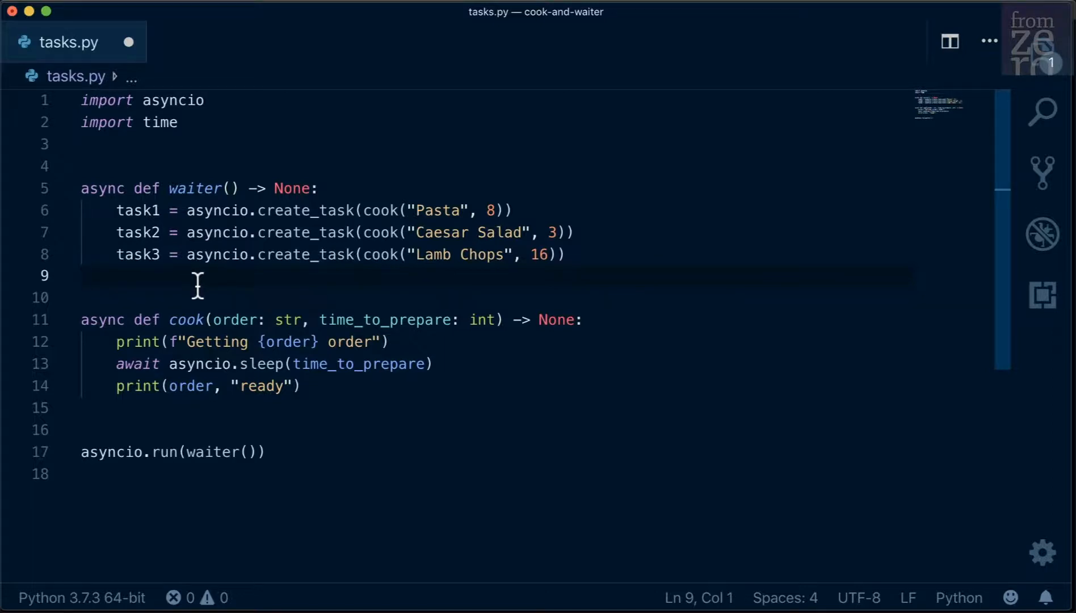
# Add await task1, await task2 and await task3 in waiter and save tasks.py.
pyautogui.write('awai')
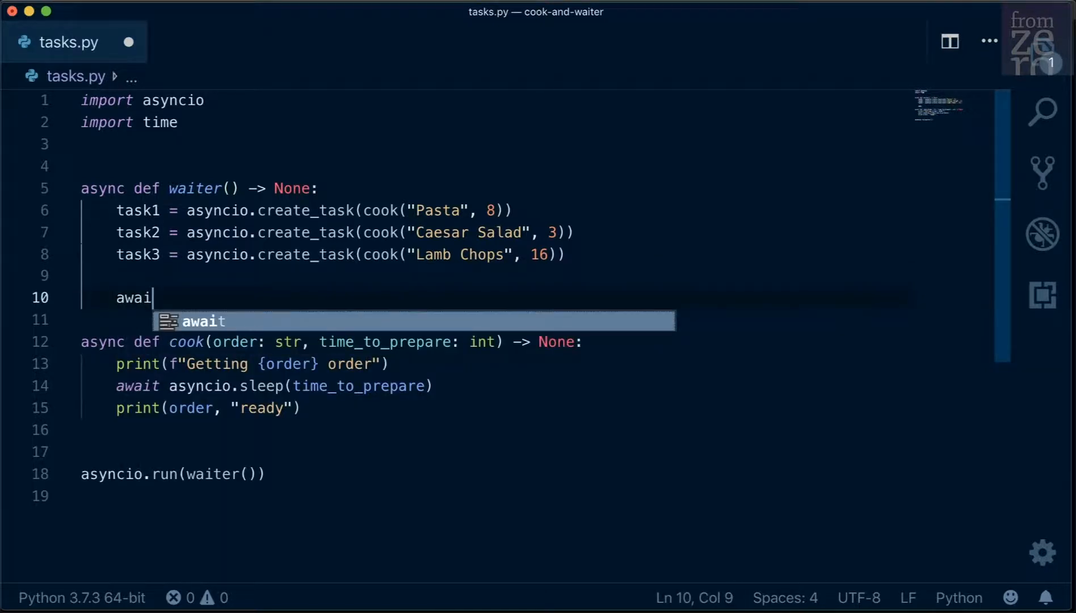
pyautogui.write('t task1')
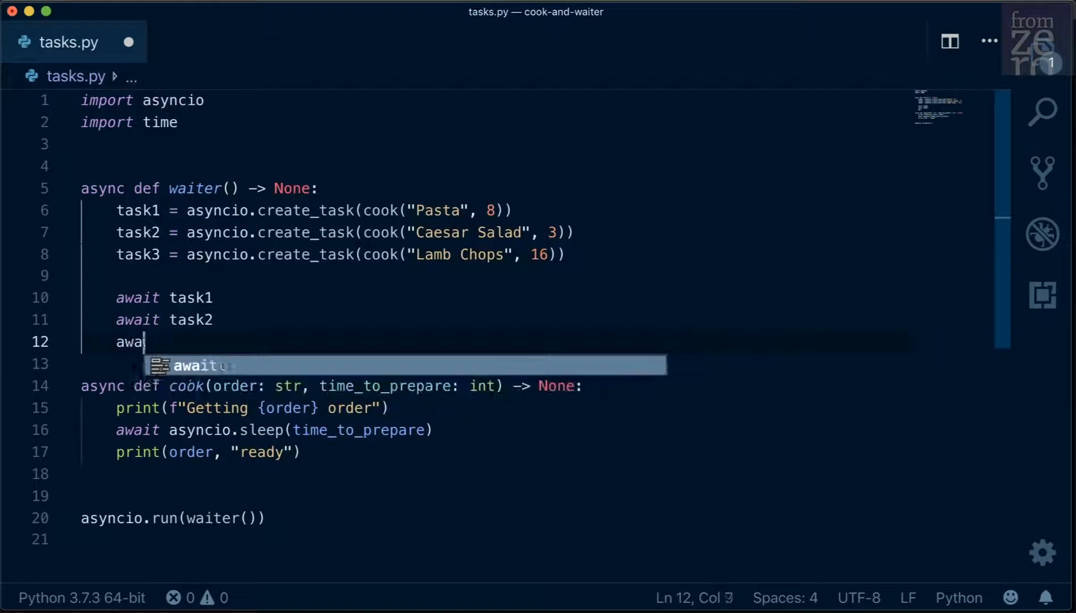
pyautogui.write('it task3')
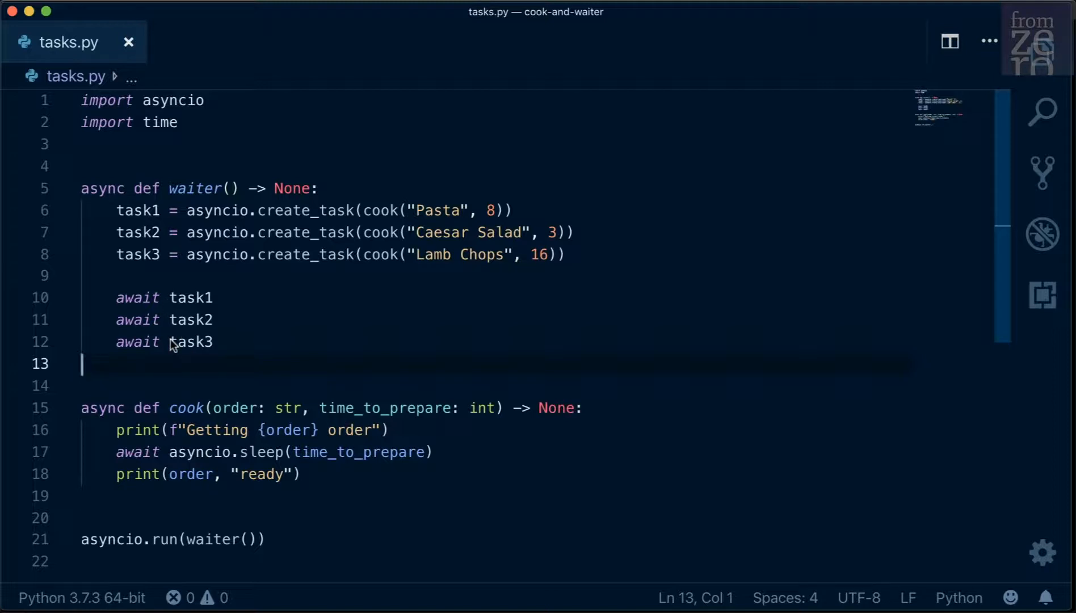
pyautogui.moveTo(189, 378)
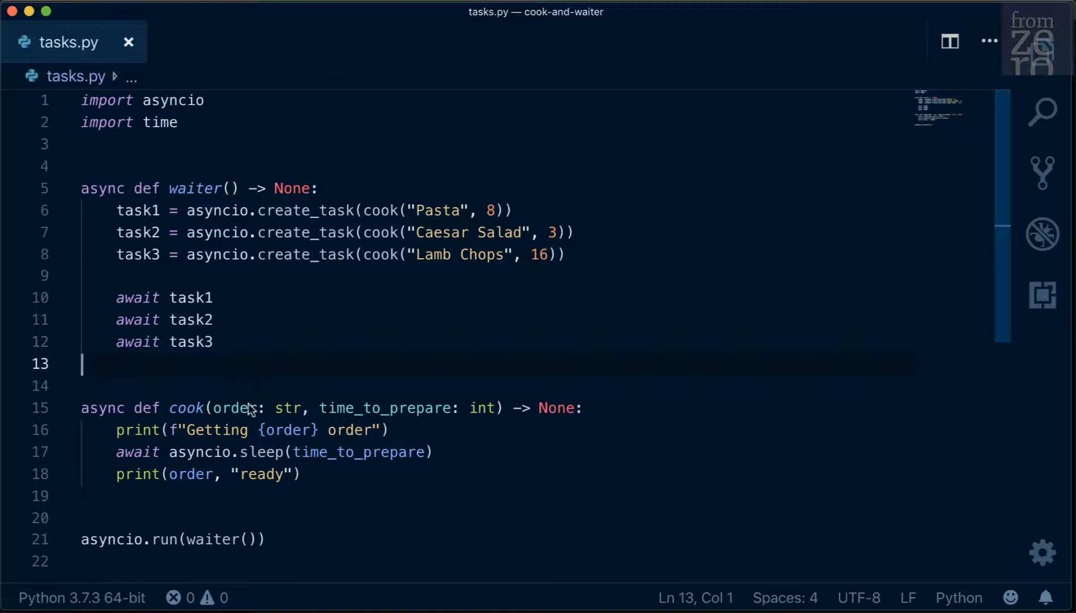
pyautogui.moveTo(324, 378)
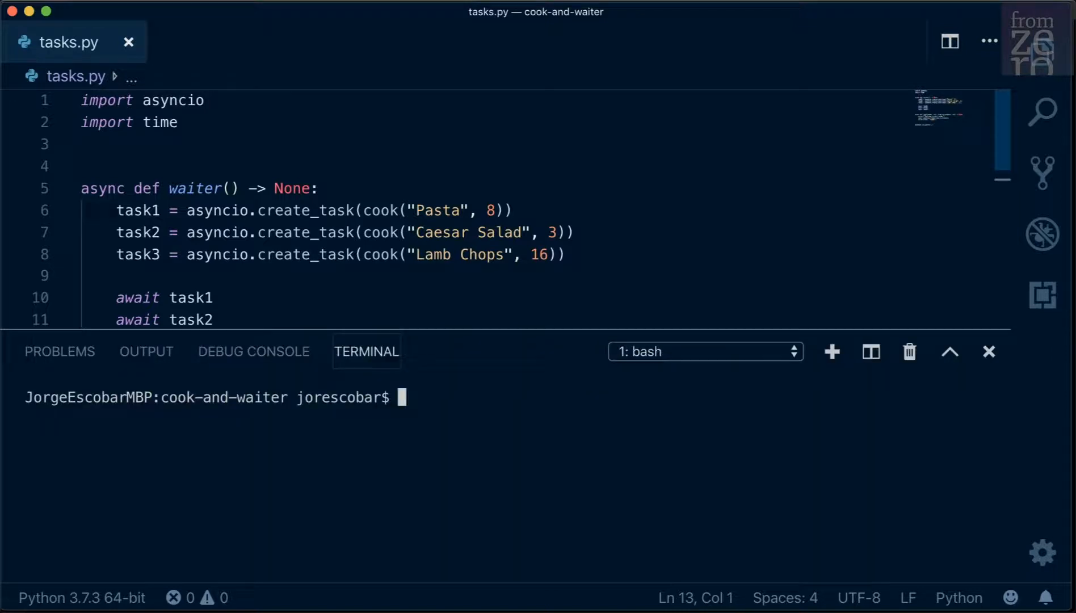
# Enter python3 tasks.py at the integrated terminal prompt, ready to run.
pyautogui.write('python3 tasks')
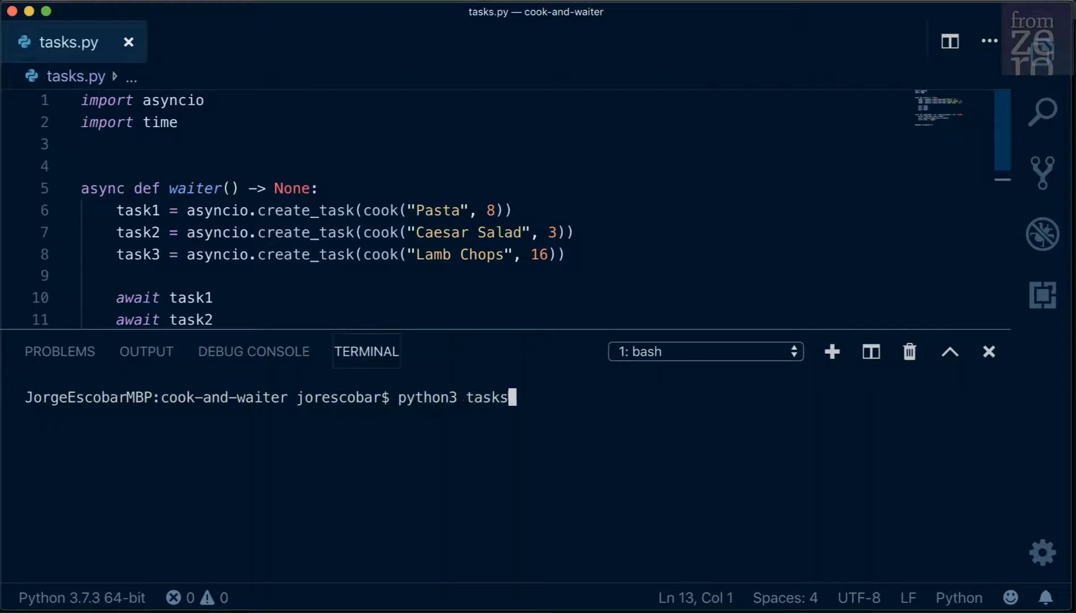
pyautogui.write('.py')
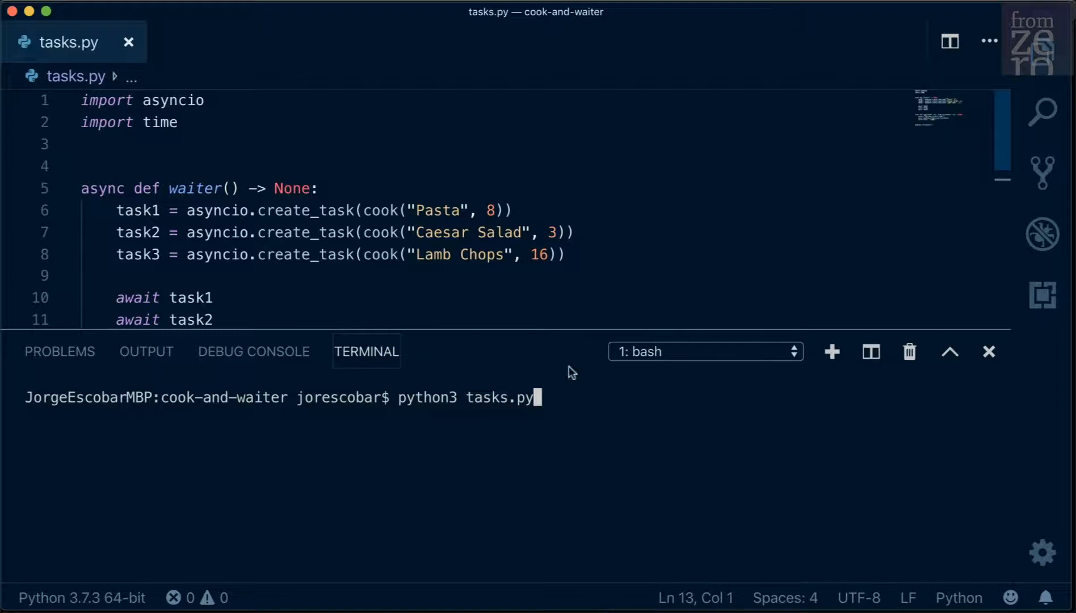